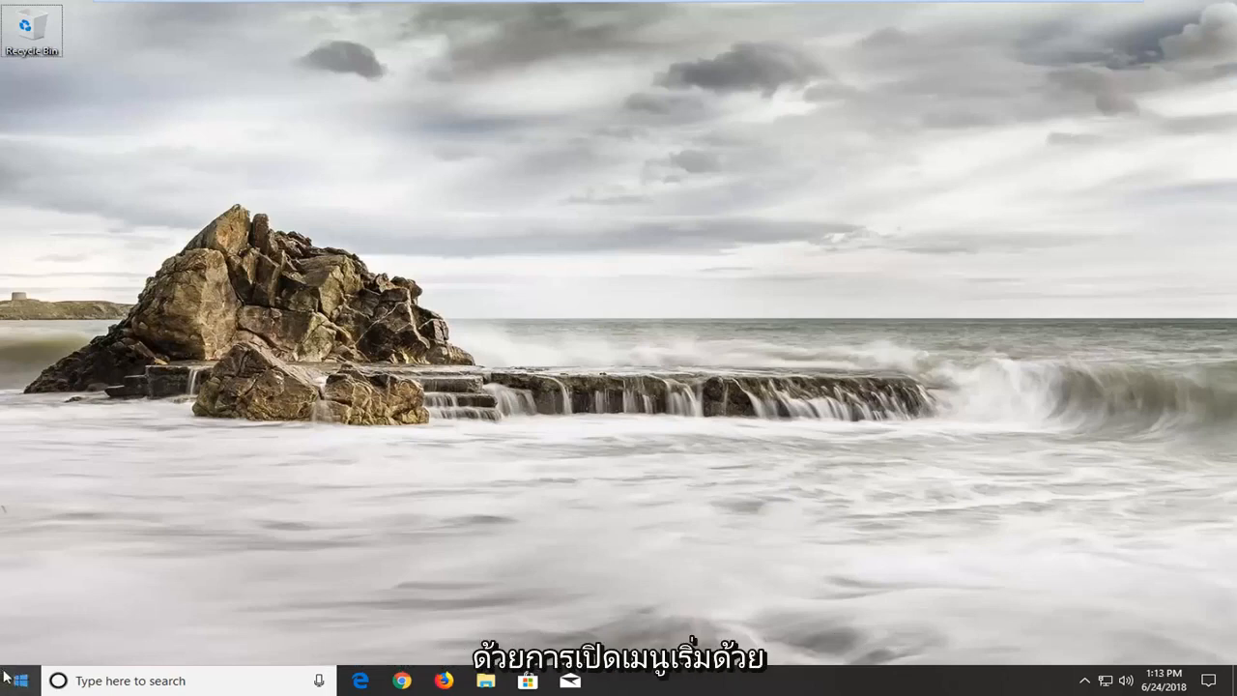
Step: Search the Start menu for 'services' and launch the Services app
{"action": "left_click", "coordinate": [15, 681]}
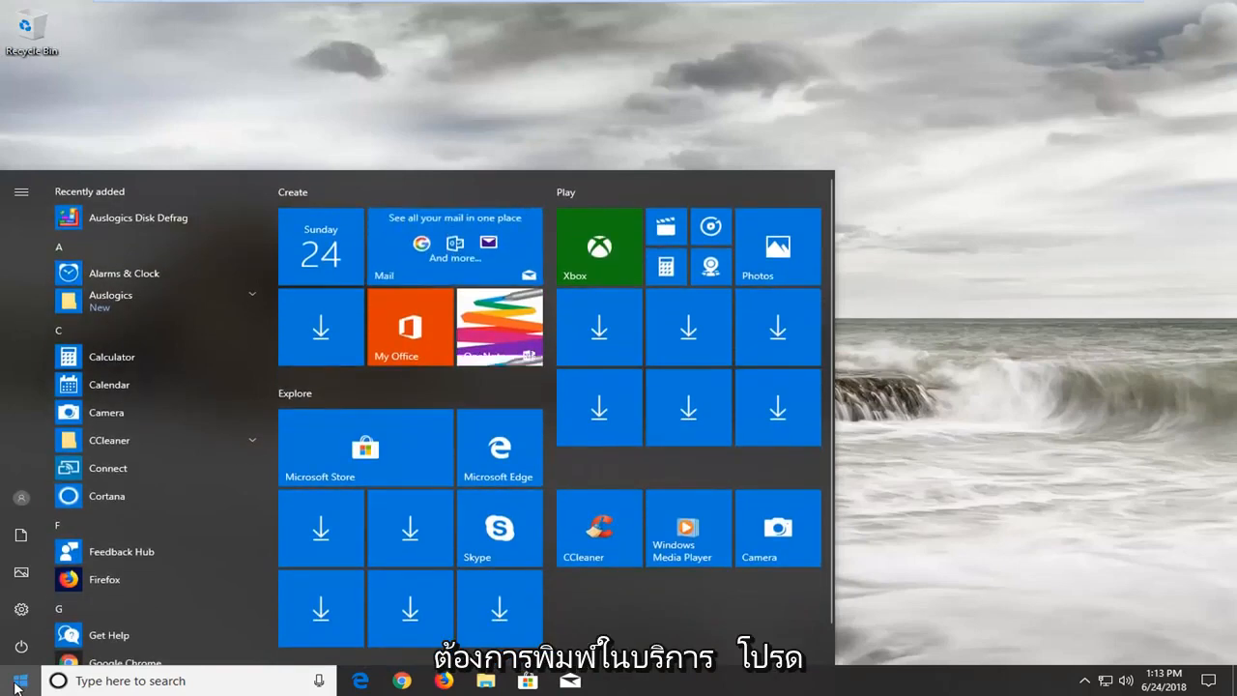
{"action": "type", "text": "servic"}
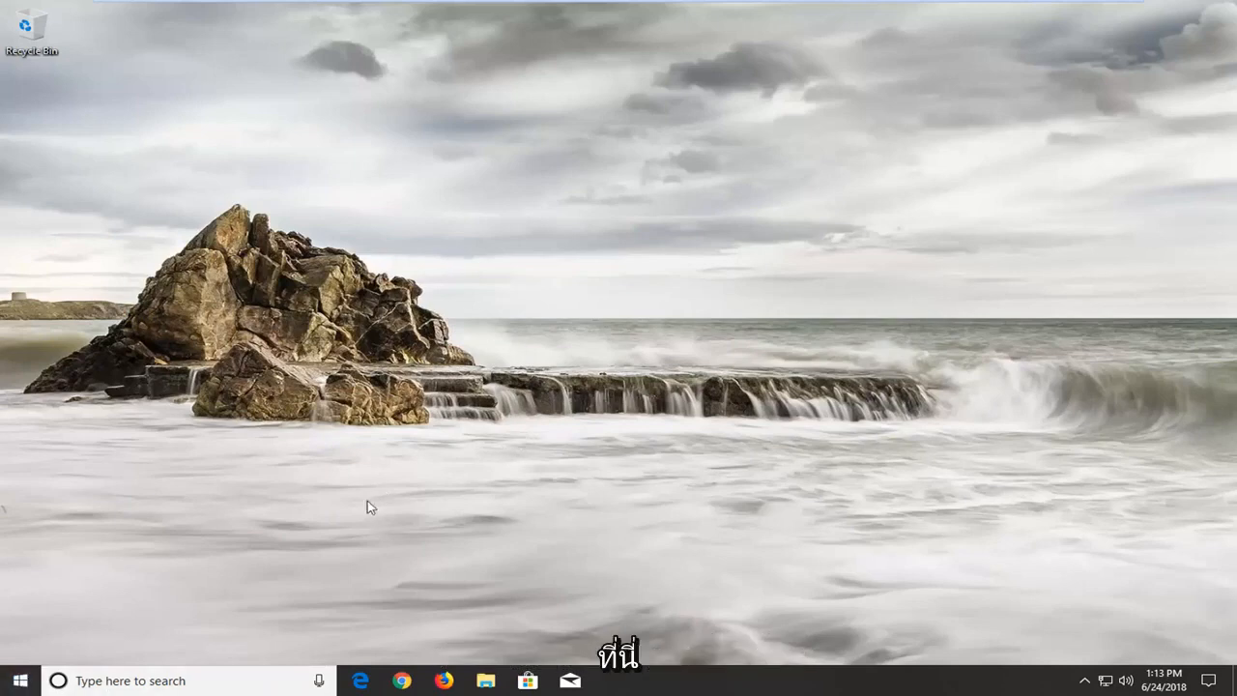
{"action": "left_click", "coordinate": [17, 680]}
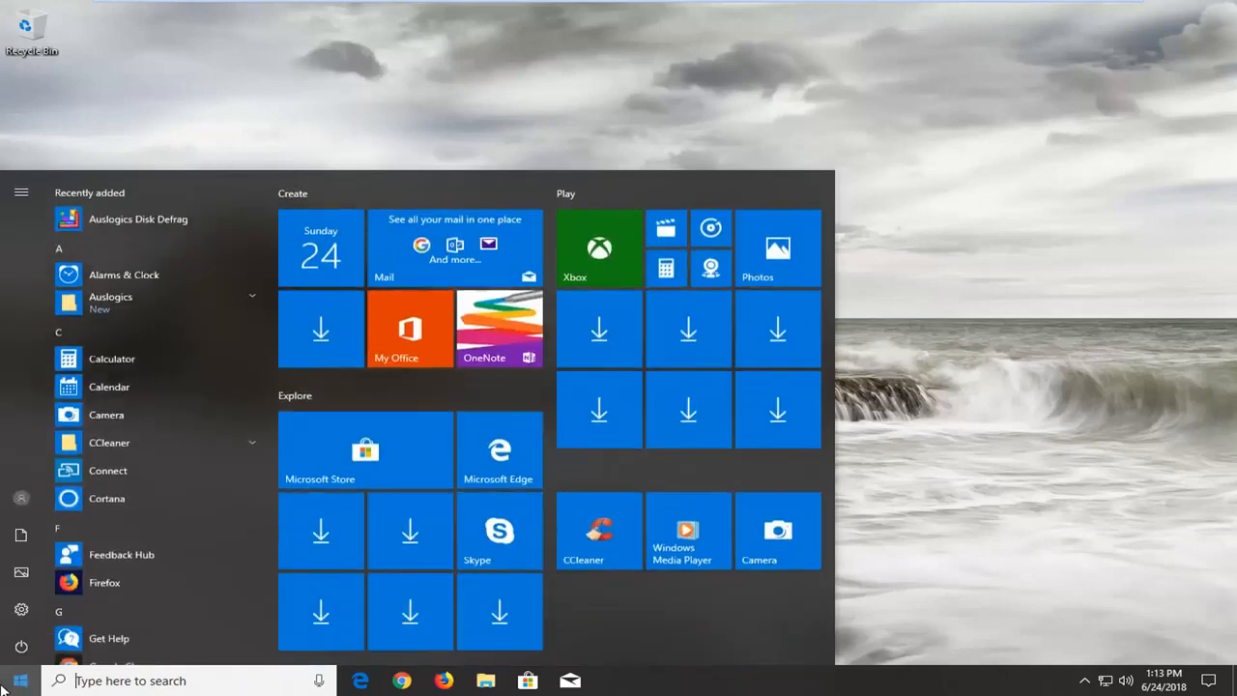
{"action": "type", "text": "services"}
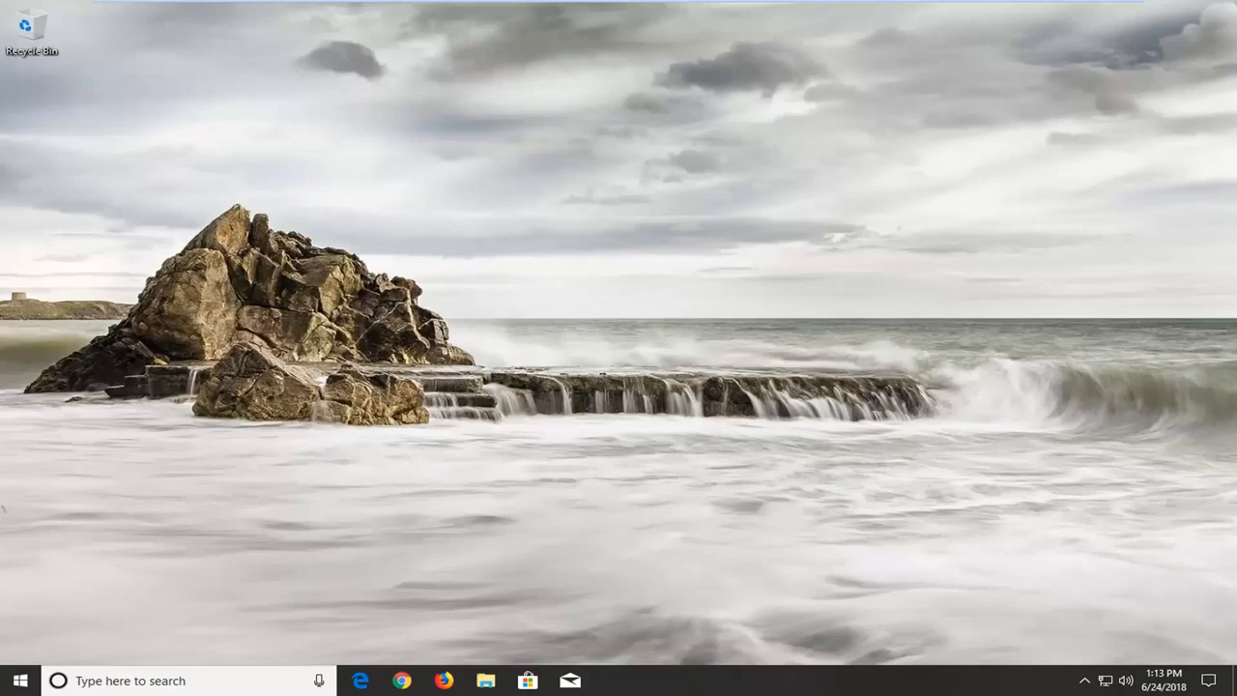
{"action": "left_click", "coordinate": [609, 681]}
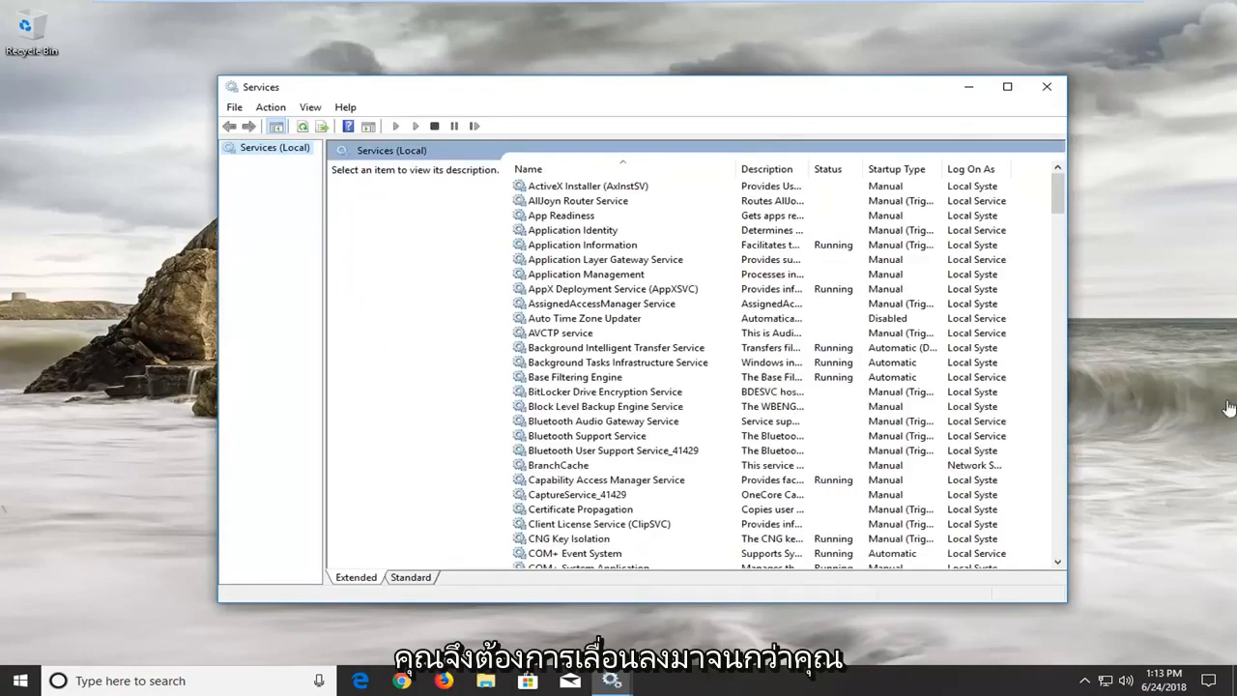
Step: Scroll down the local services list until Superfetch is visible
{"action": "scroll", "scroll_direction": "down", "scroll_amount": 3}
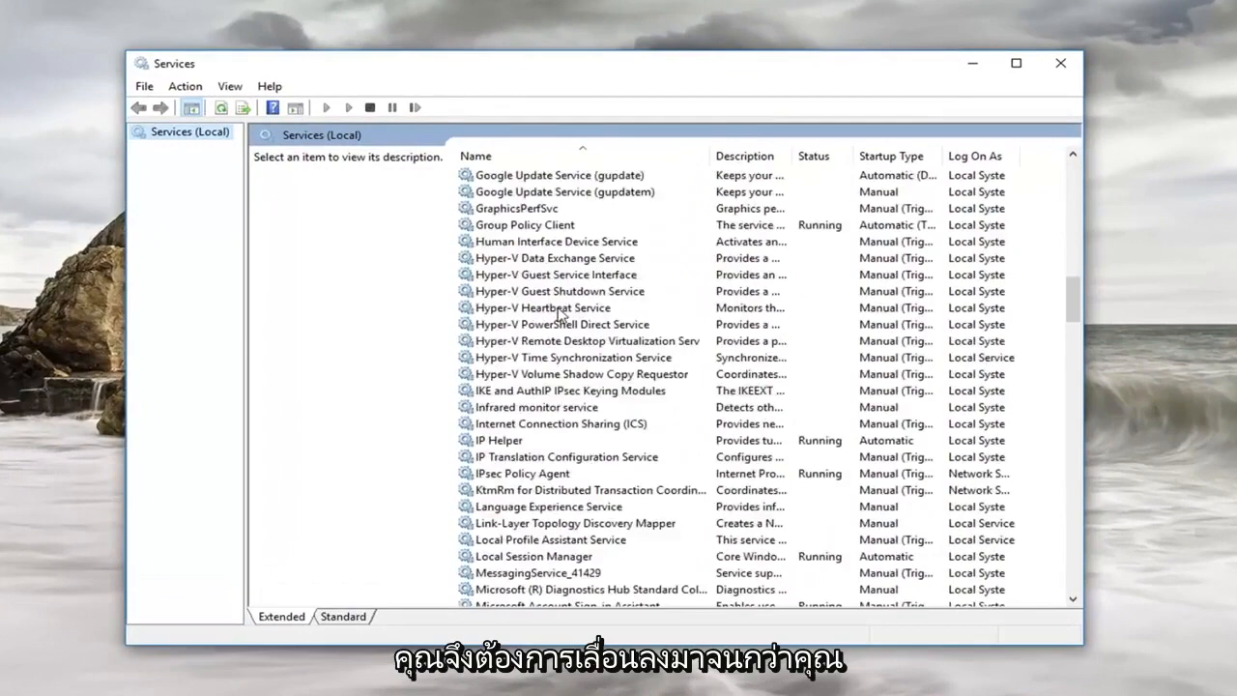
{"action": "scroll", "scroll_direction": "down", "scroll_amount": 3}
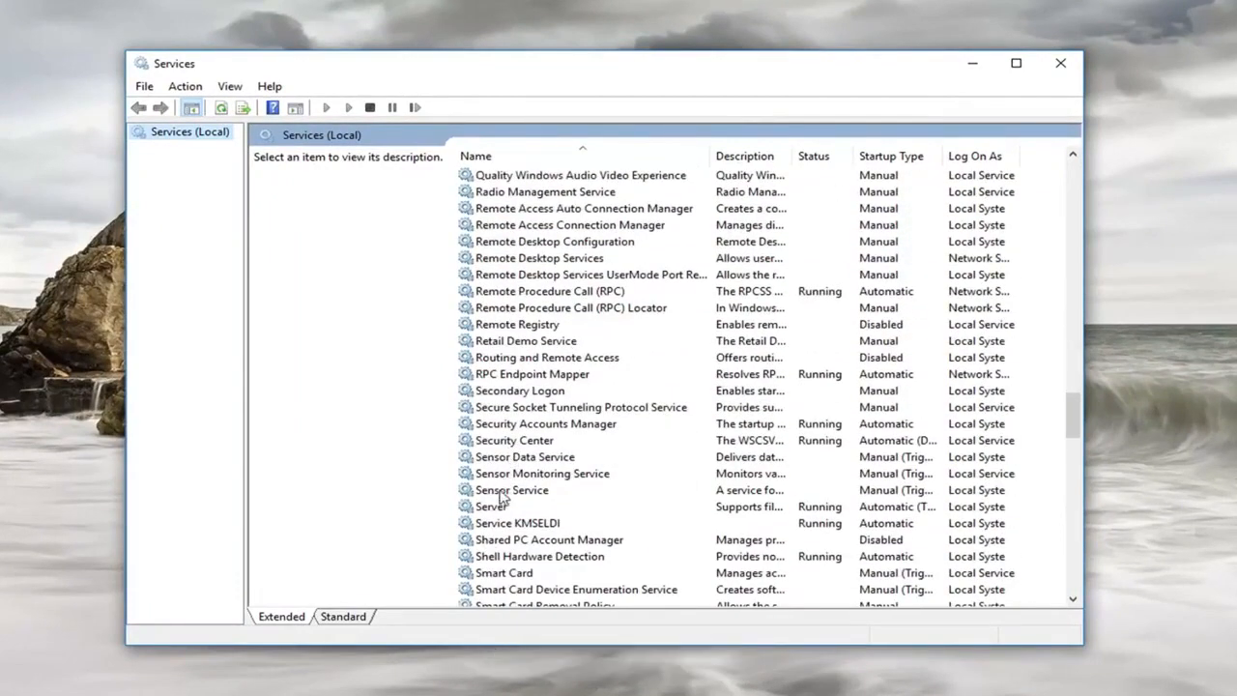
{"action": "scroll", "scroll_direction": "down", "scroll_amount": 3}
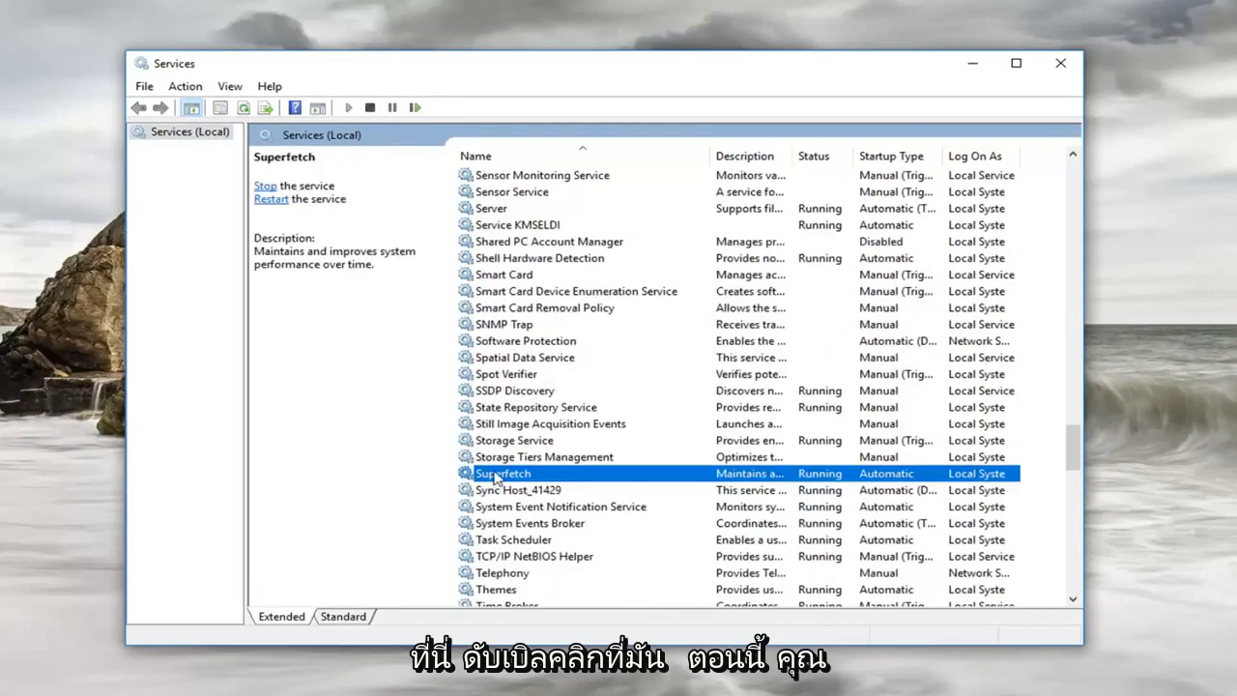
Step: In Superfetch properties, set startup type Disabled, stop the service, and confirm
{"action": "double_click", "coordinate": [502, 471]}
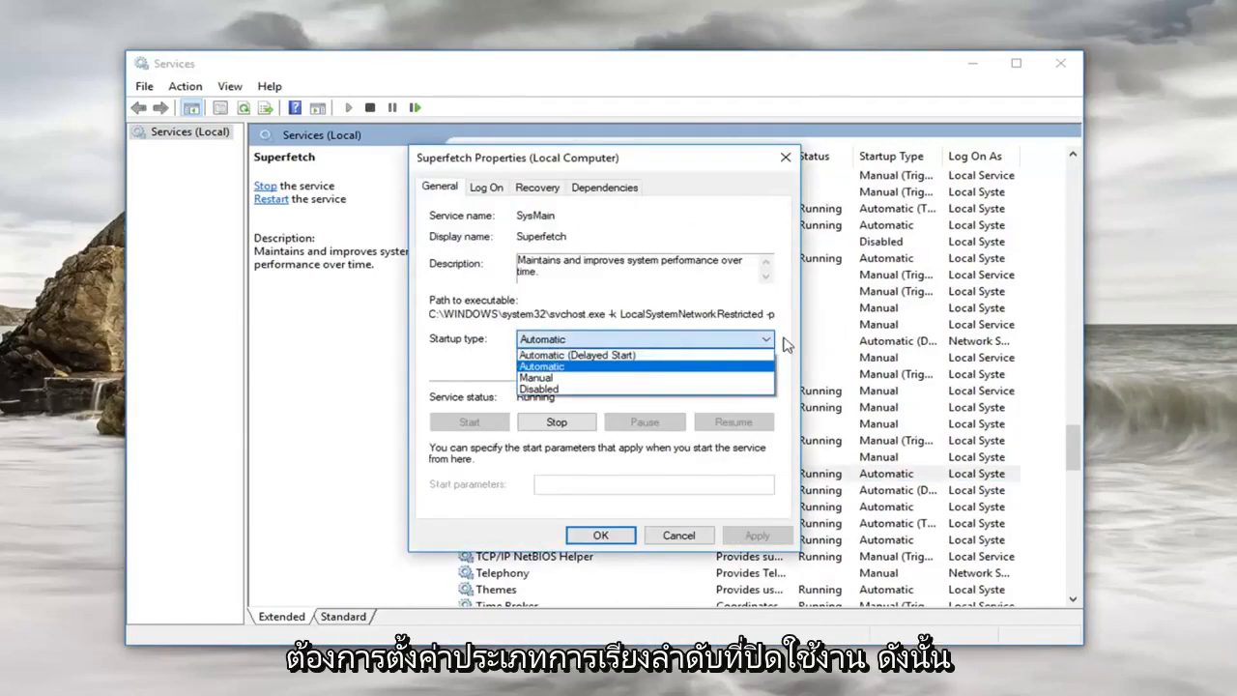
{"action": "left_click", "coordinate": [537, 388]}
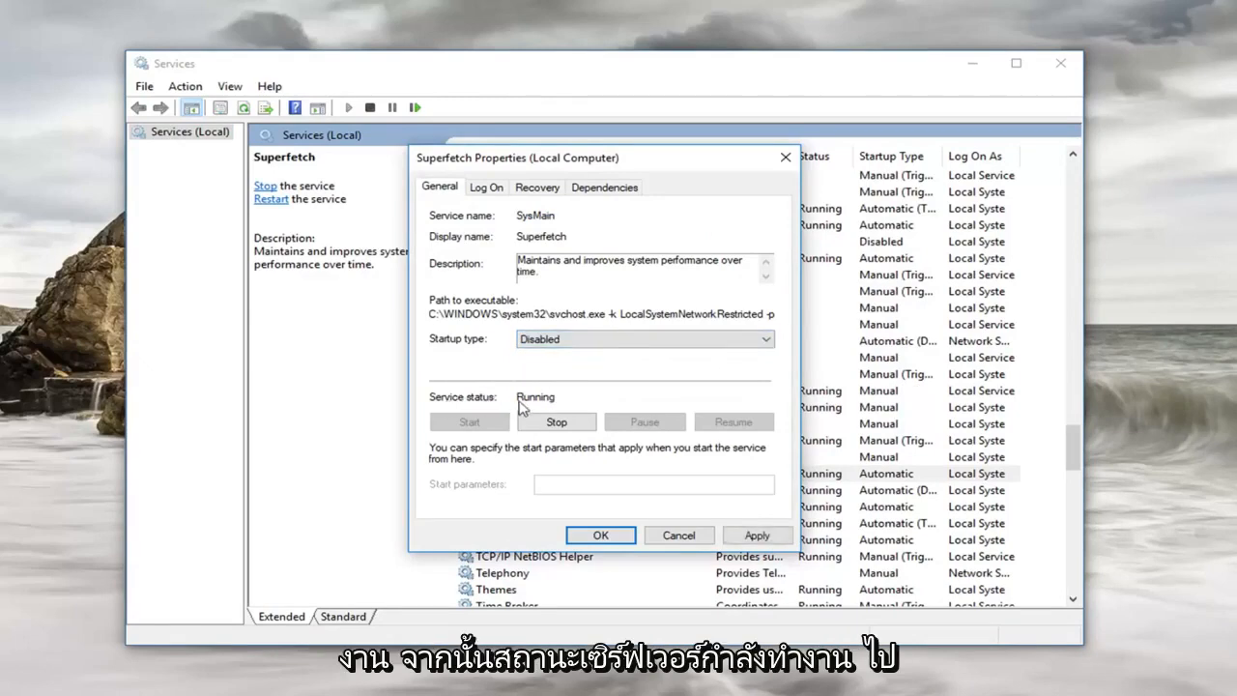
{"action": "left_click", "coordinate": [557, 421]}
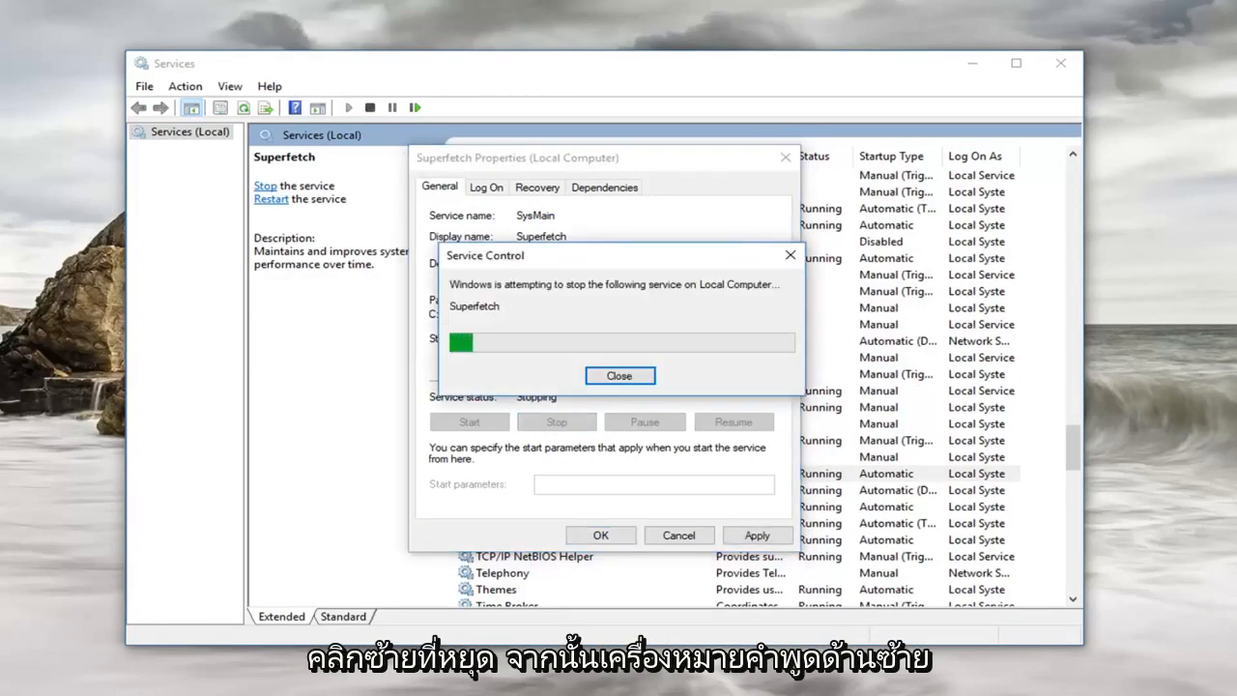
{"action": "left_click", "coordinate": [619, 375]}
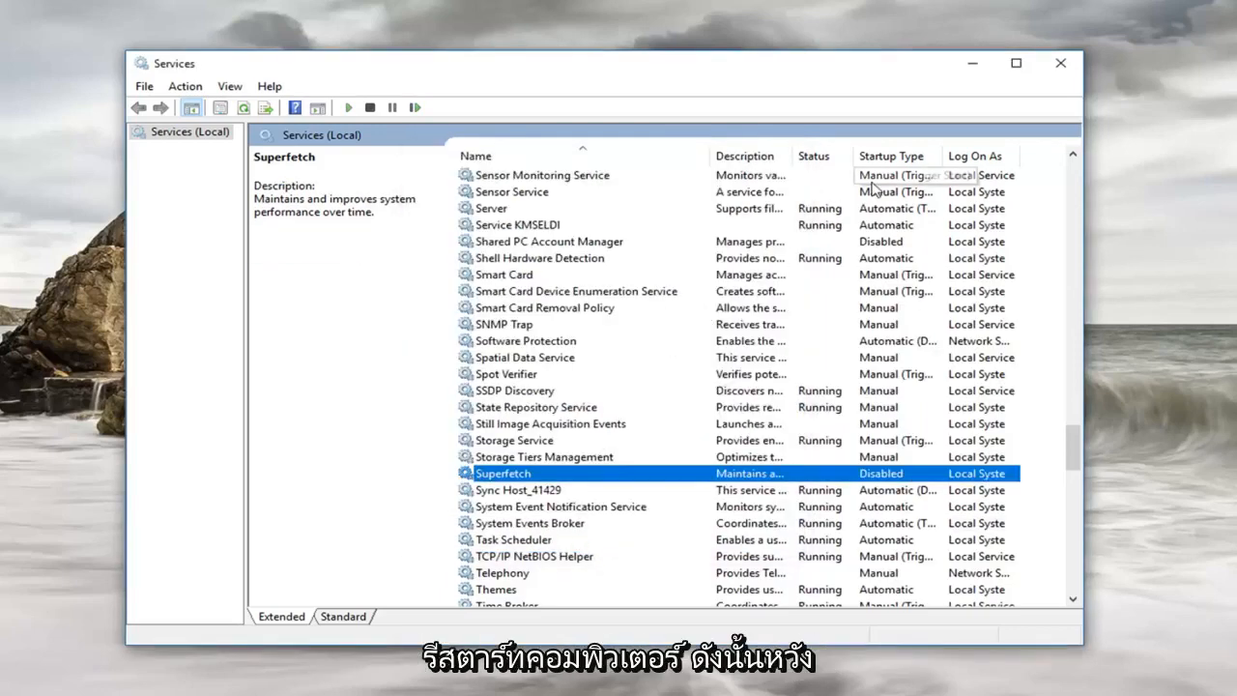
{"action": "mouse_move", "coordinate": [753, 433]}
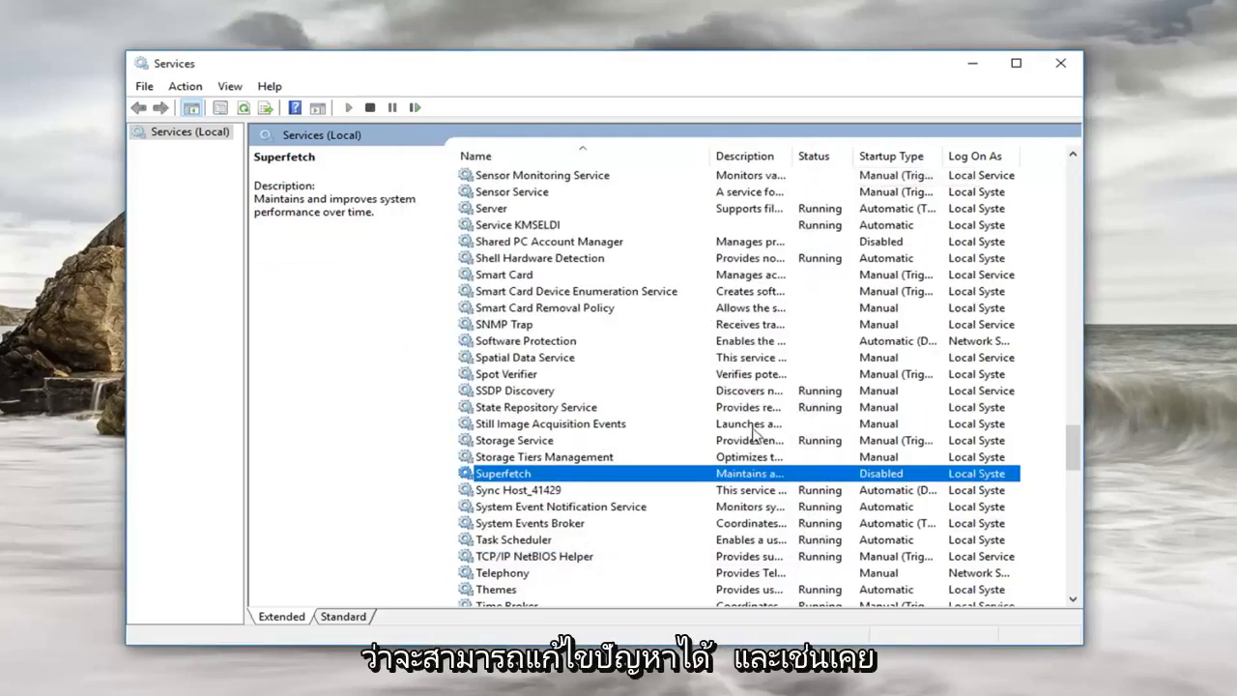